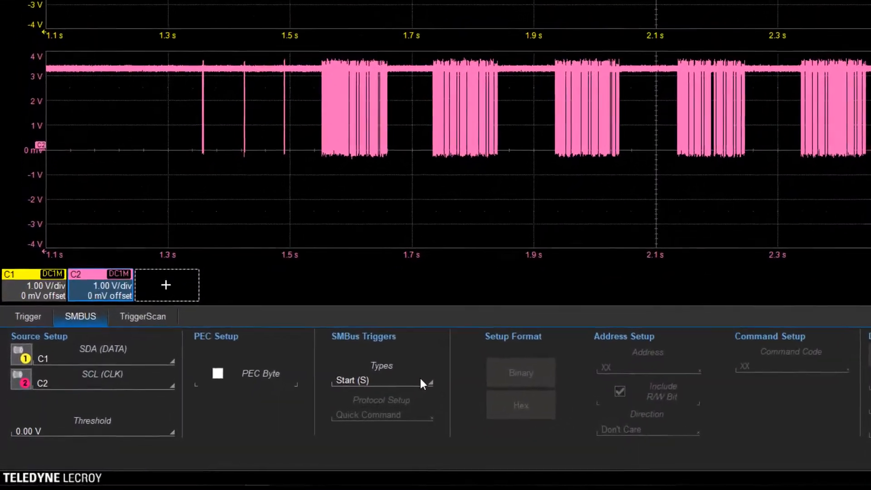
# - Set the SMBus trigger Types to Addr + Cmd + Data and enable PEC Byte checking
pyautogui.click(381, 380)
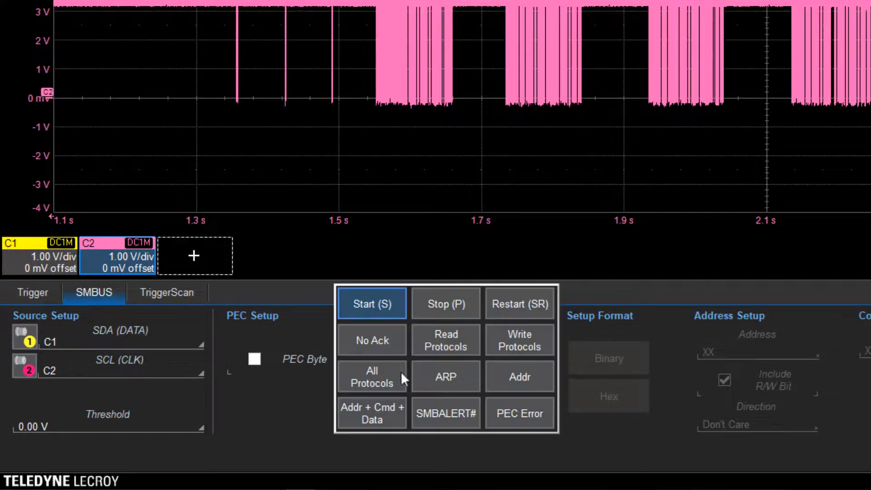
pyautogui.click(372, 377)
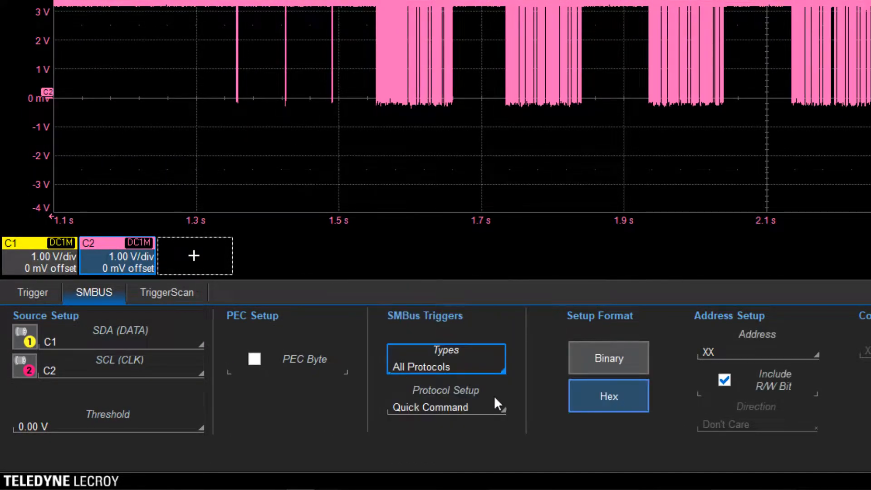
pyautogui.click(445, 408)
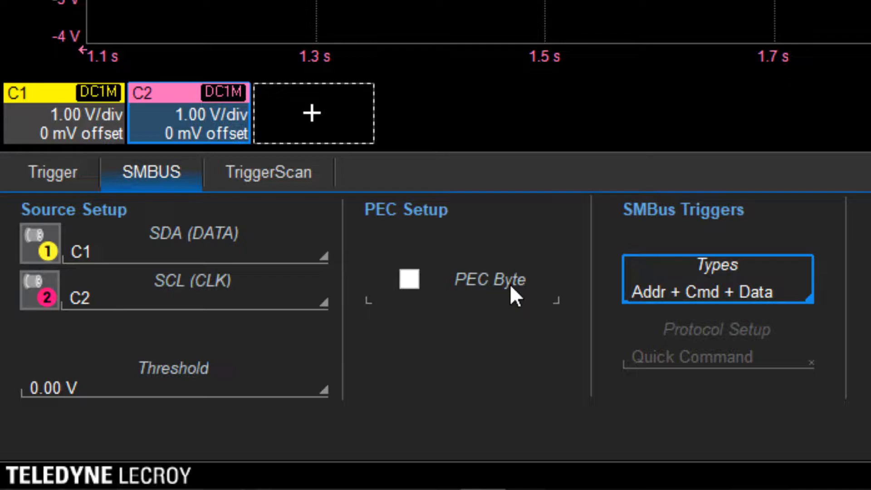
pyautogui.click(409, 279)
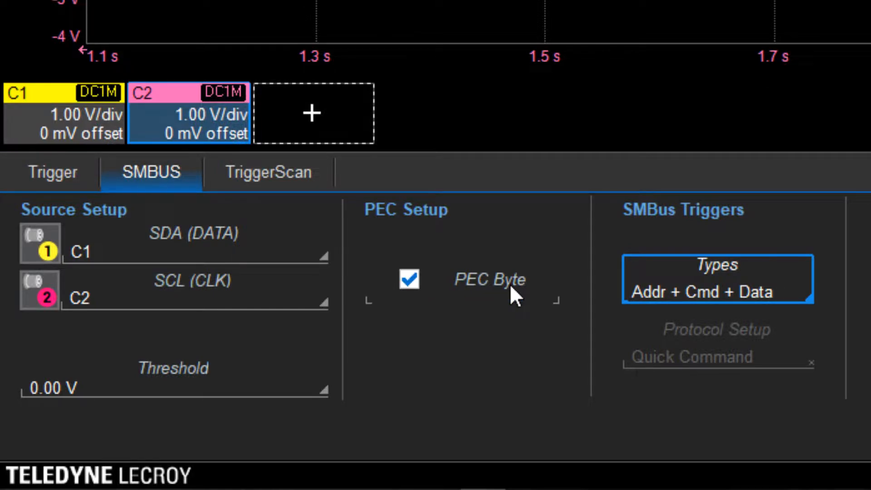
pyautogui.click(305, 20)
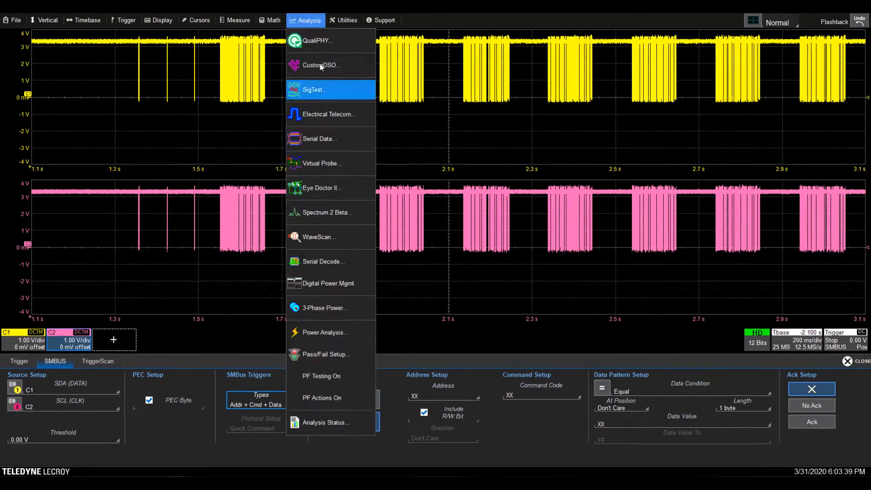
# - Enable Serial Decode and set Decode 1's Table #Rows to 10 for the SMBus hex table
pyautogui.click(325, 261)
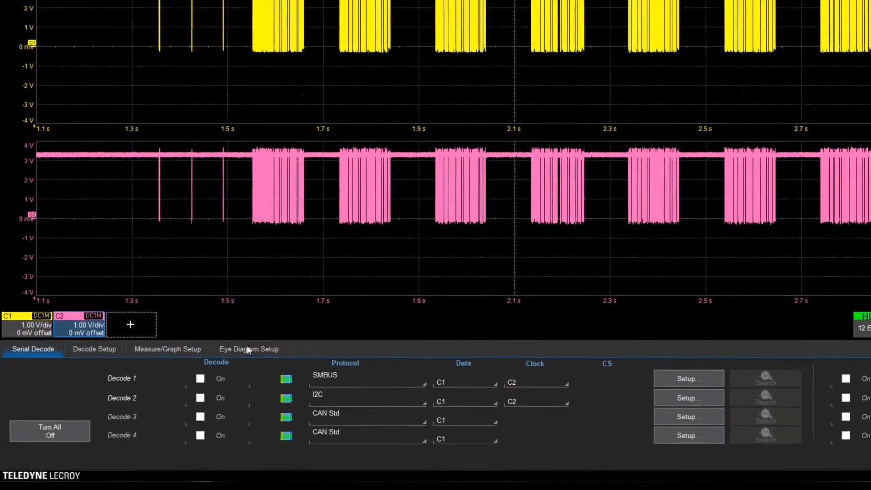
pyautogui.click(93, 348)
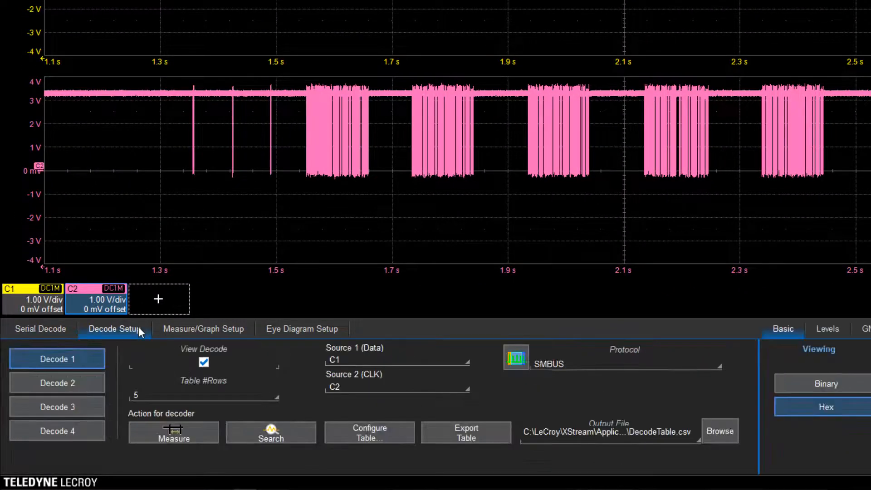
pyautogui.click(202, 395)
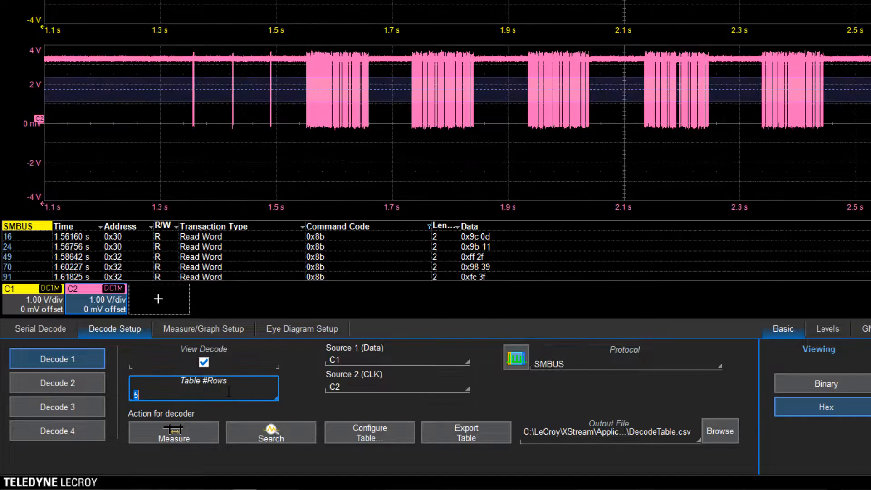
pyautogui.write('10')
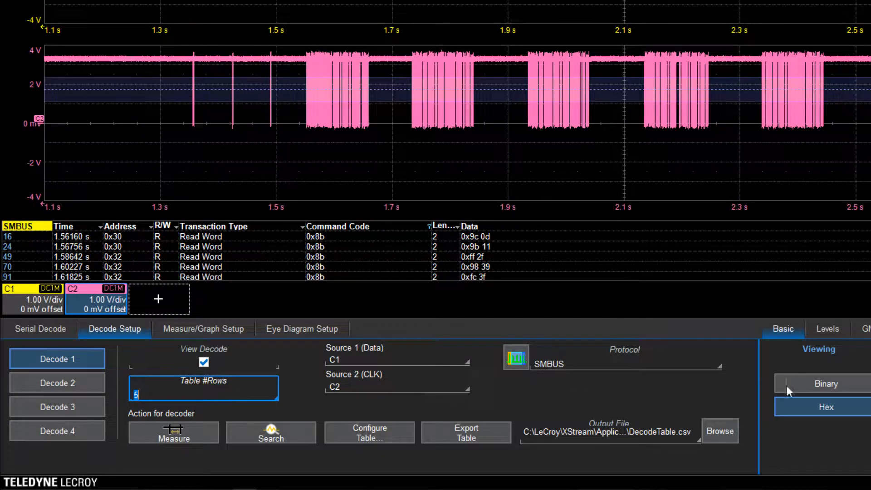
pyautogui.click(826, 383)
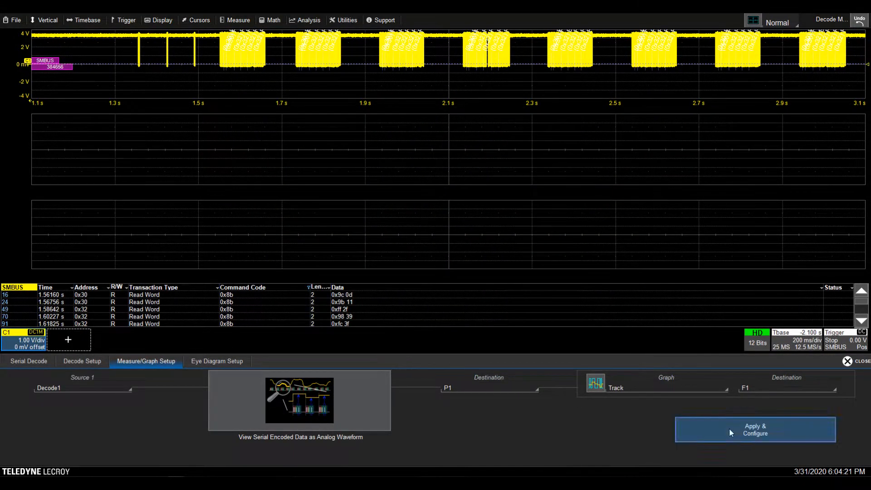
# - Apply & Configure to create the P1 MsgToValue measurement and F1 track of Decode1
pyautogui.click(753, 429)
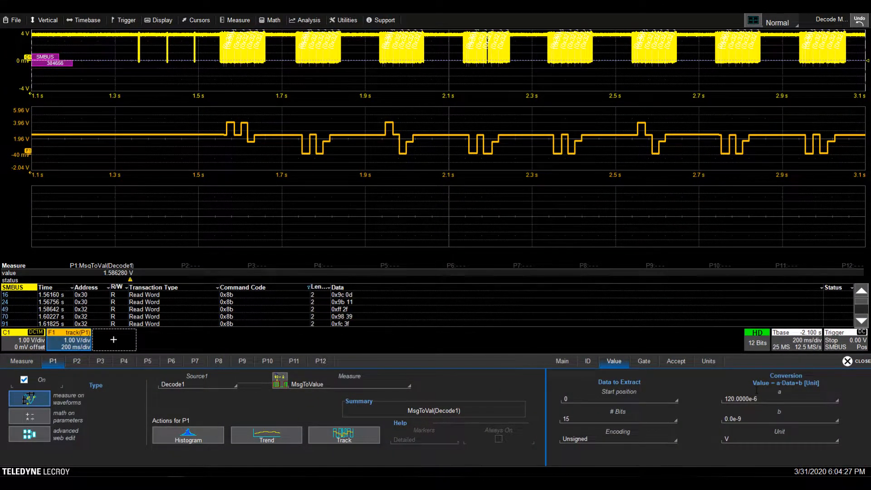
pyautogui.click(846, 361)
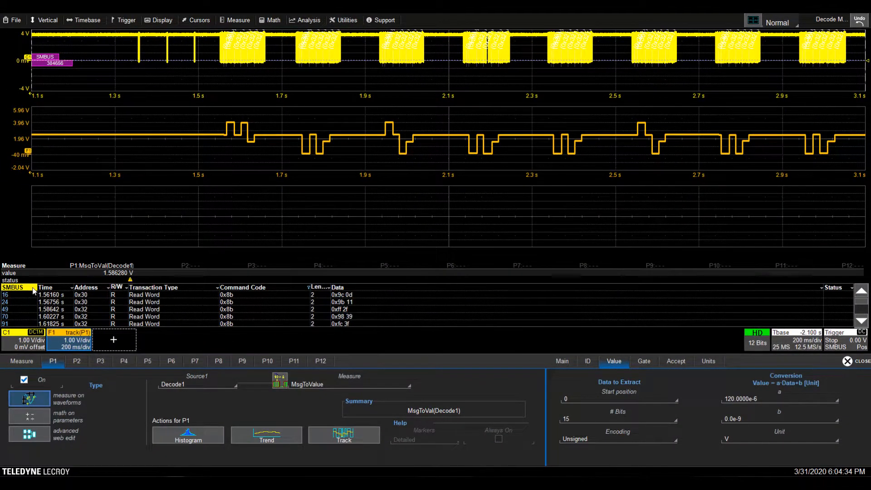
# - Enable the SMBUS eye diagram for Decode1 and close the setup dialog
pyautogui.click(145, 335)
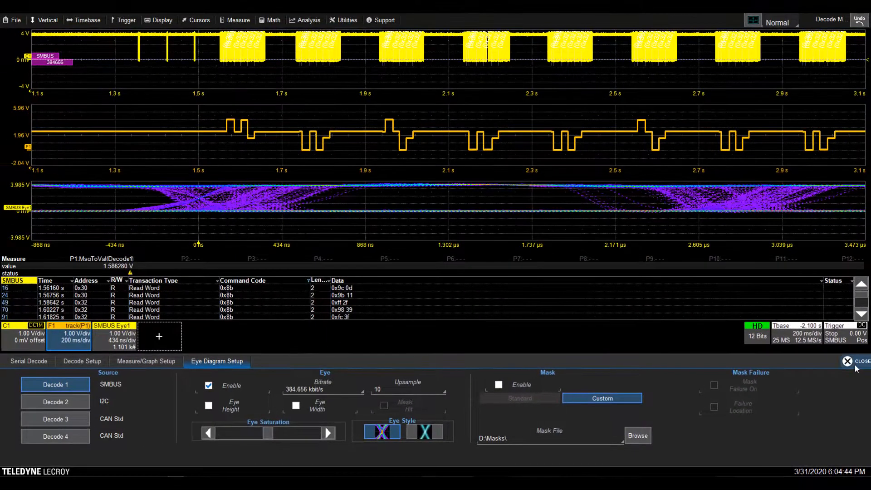
pyautogui.click(851, 360)
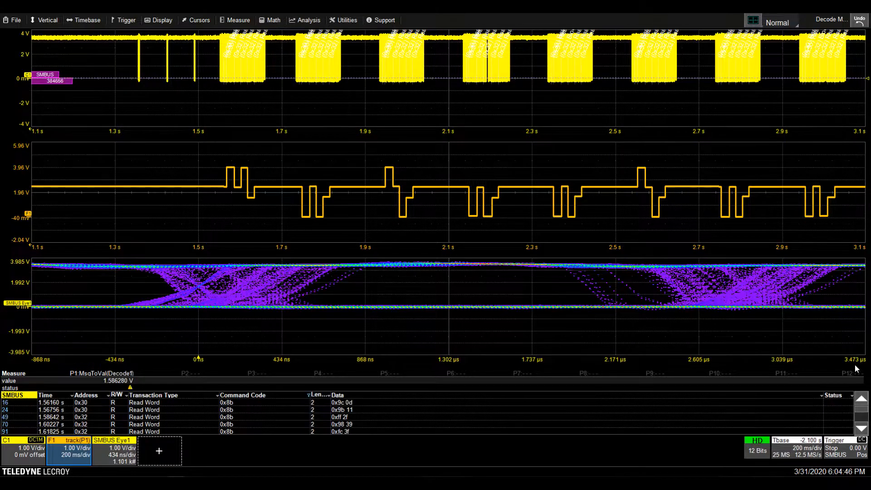